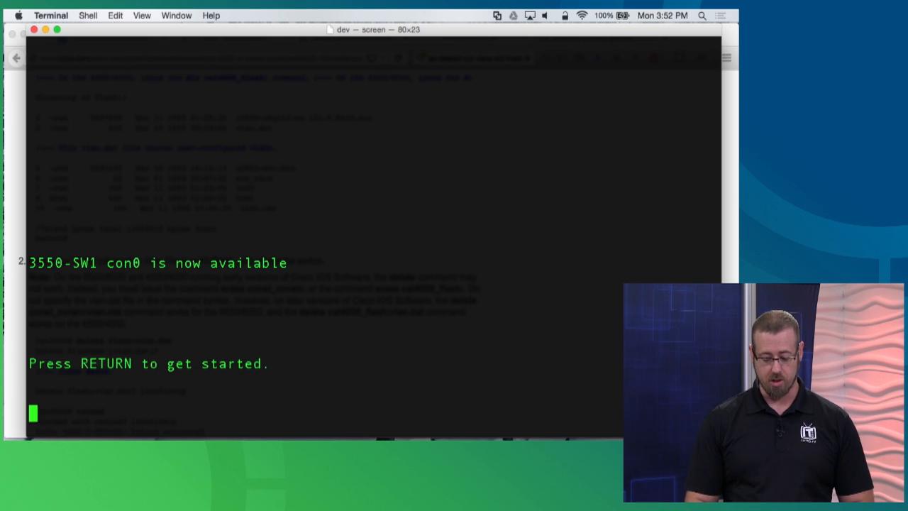
Enter privileged mode on 3550-SW1 and page through the full running configuration with show running-config
key(return)
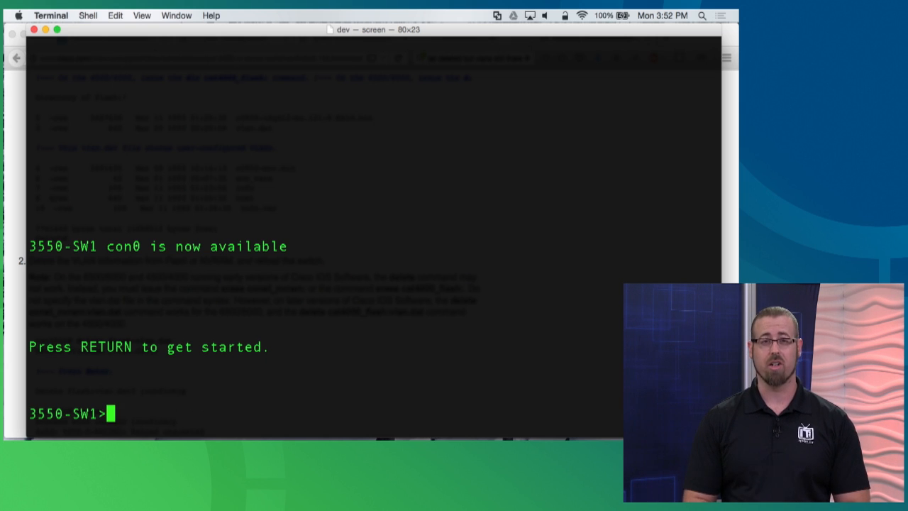
text(en)
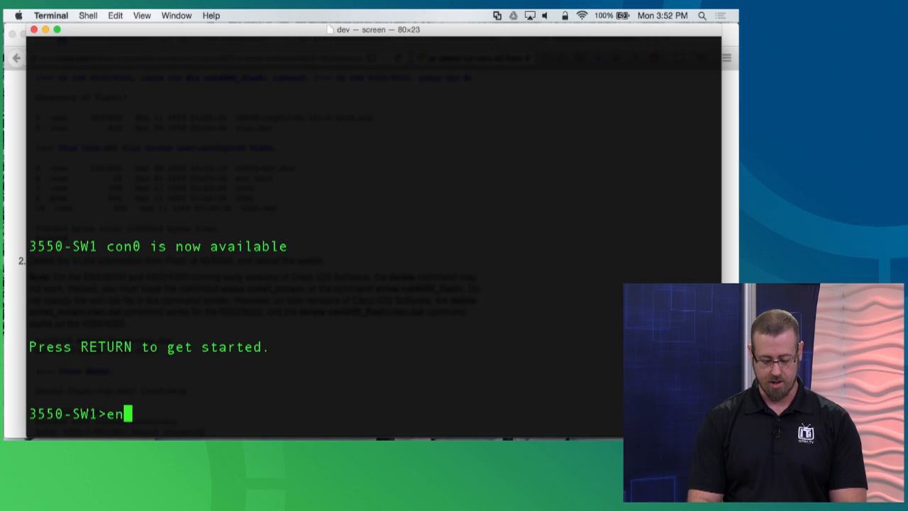
text(show r)
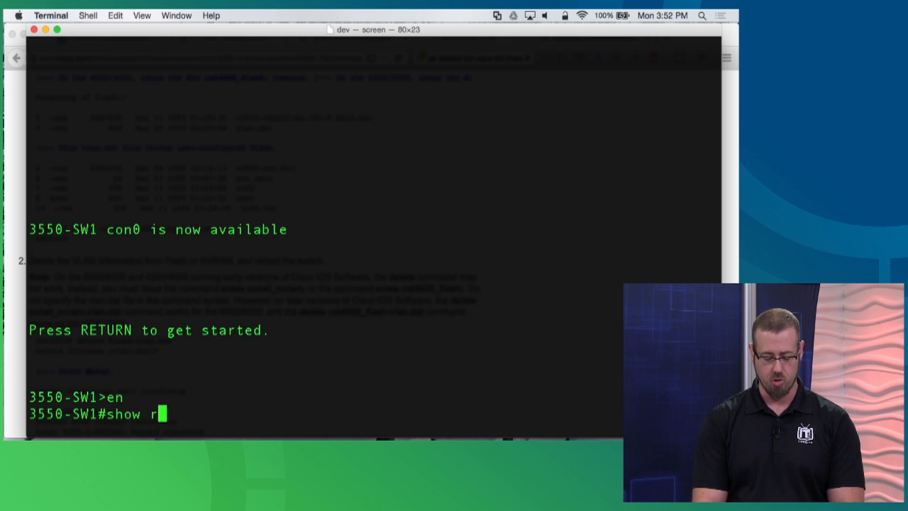
text(un)
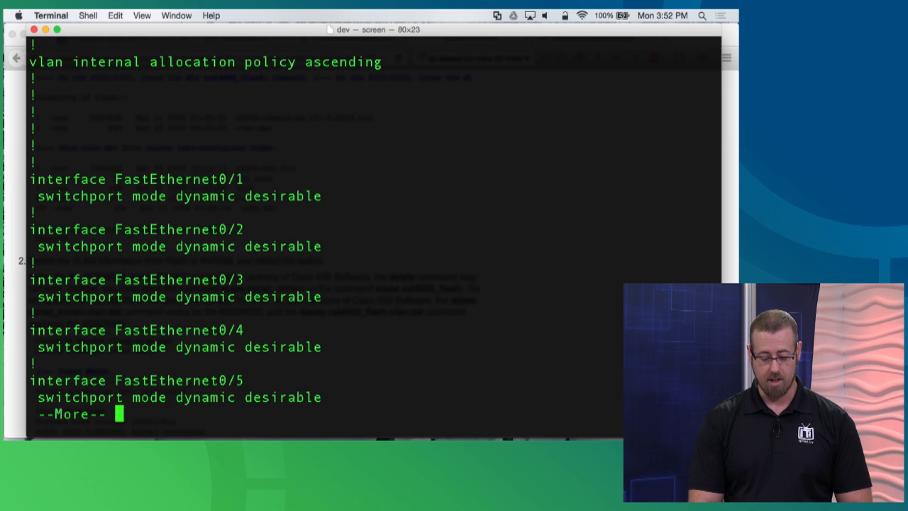
key(space)
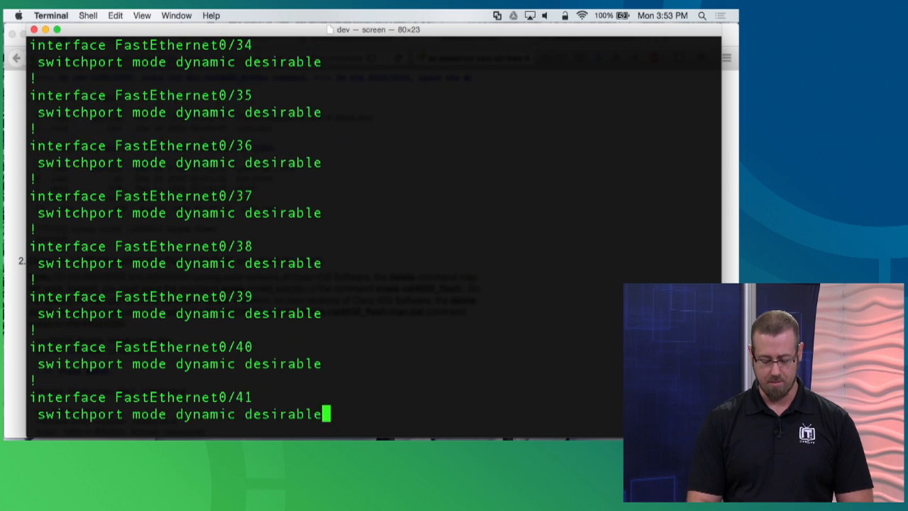
scroll(down, 3)
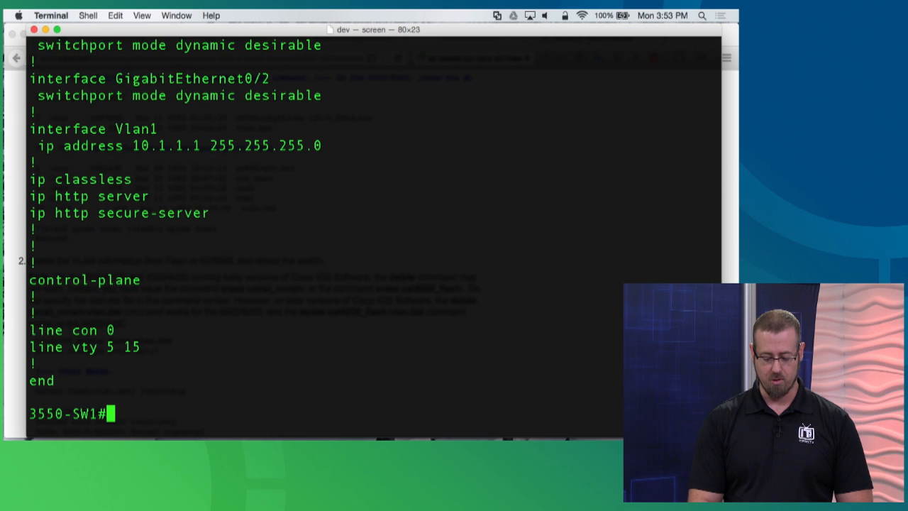
drag(133, 145, 320, 144)
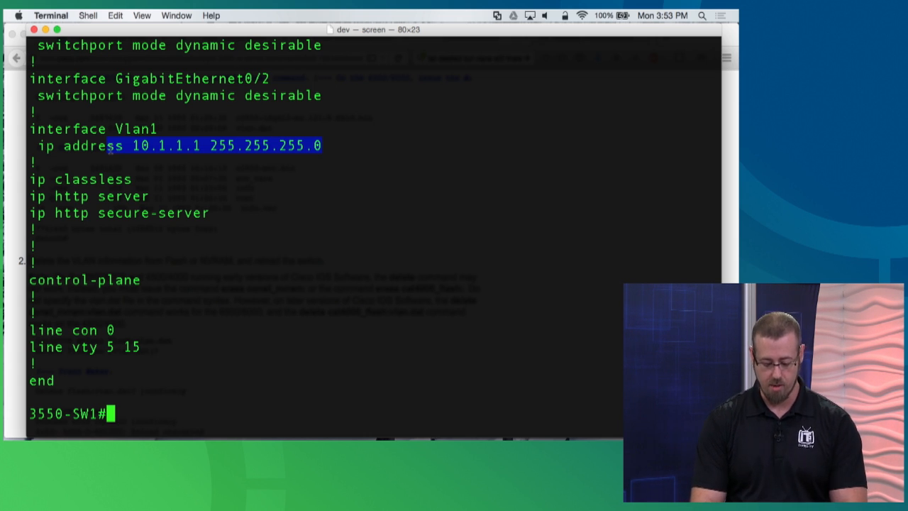
Erase the switch's NVRAM startup configuration with write erase and confirm
text(write era)
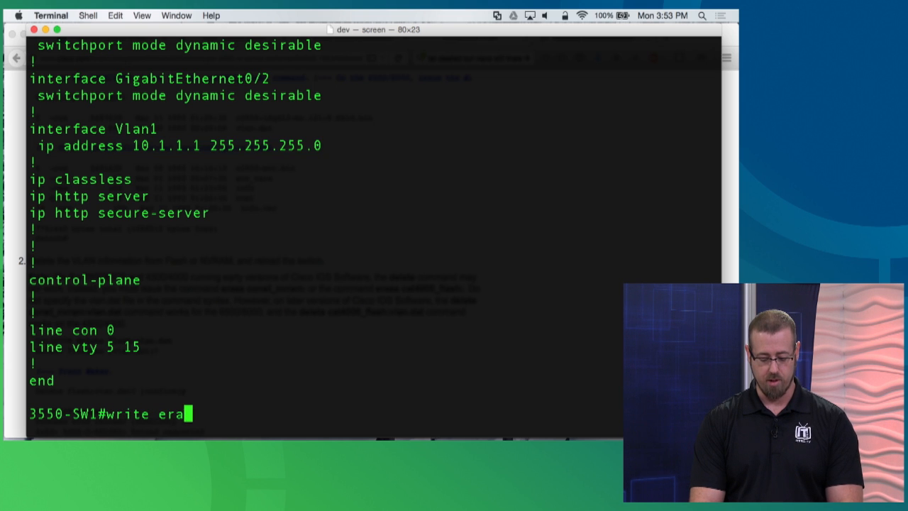
text(se)
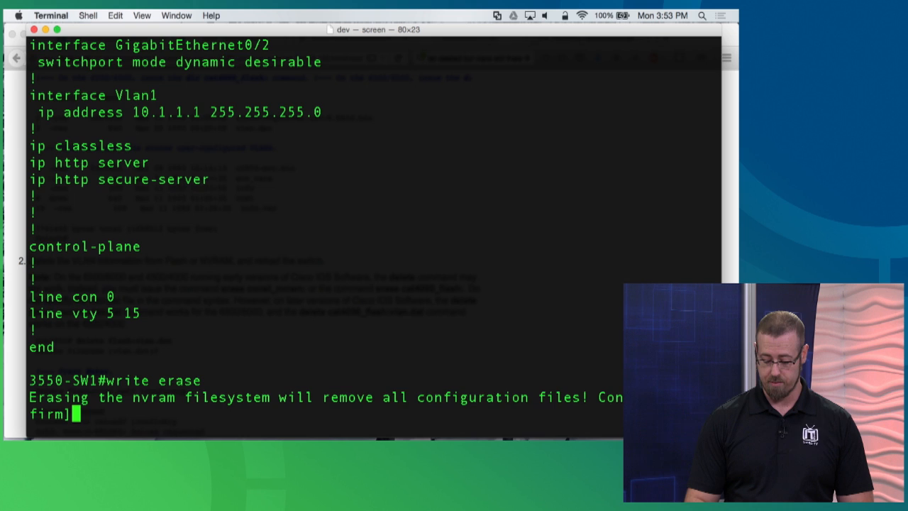
key(enter)
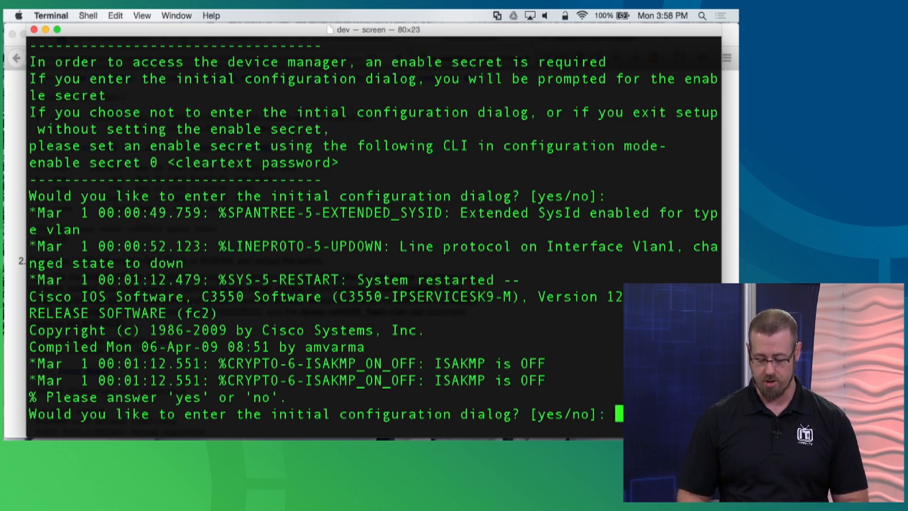
Decline the initial configuration dialog and enter privileged mode at the default Switch prompt
text(n)
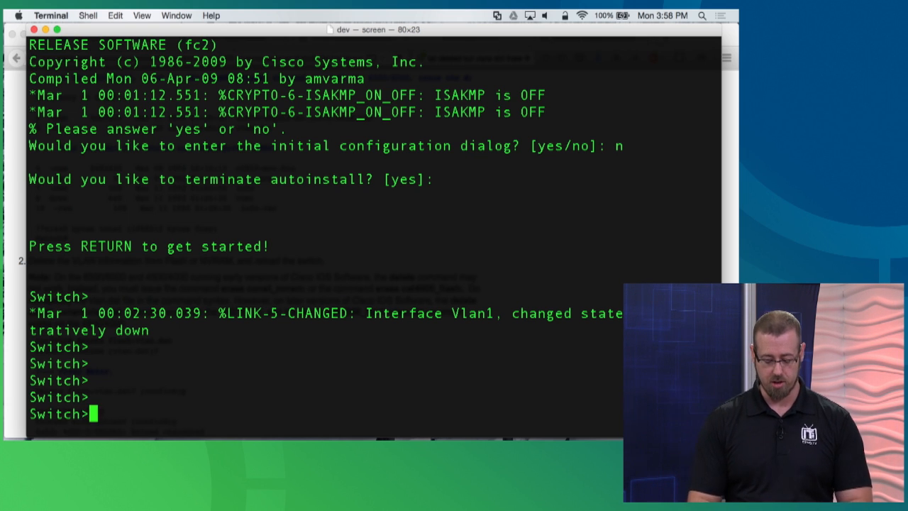
text(en)
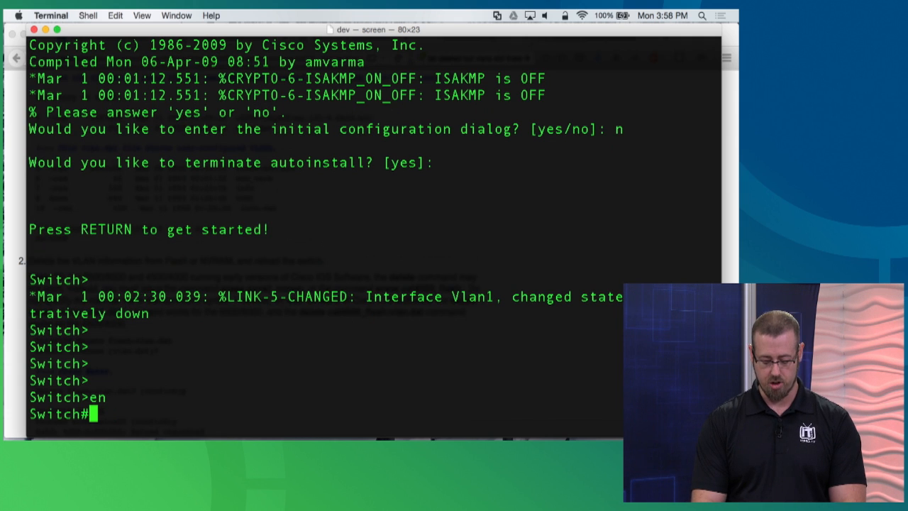
List VLANs with show vlan brief, revealing Administration, Executives and Research still present
text(show vlan b)
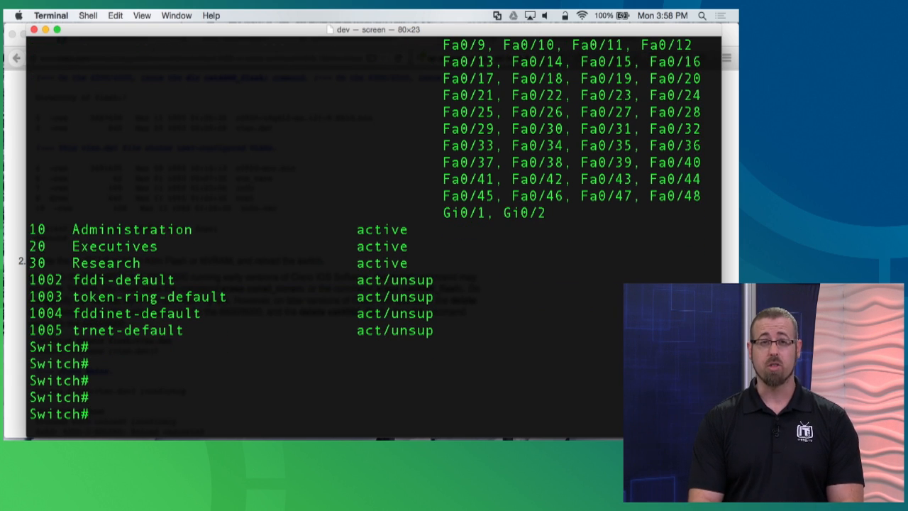
Delete flash:vlan.dat, confirm, and reload the switch
text(de)
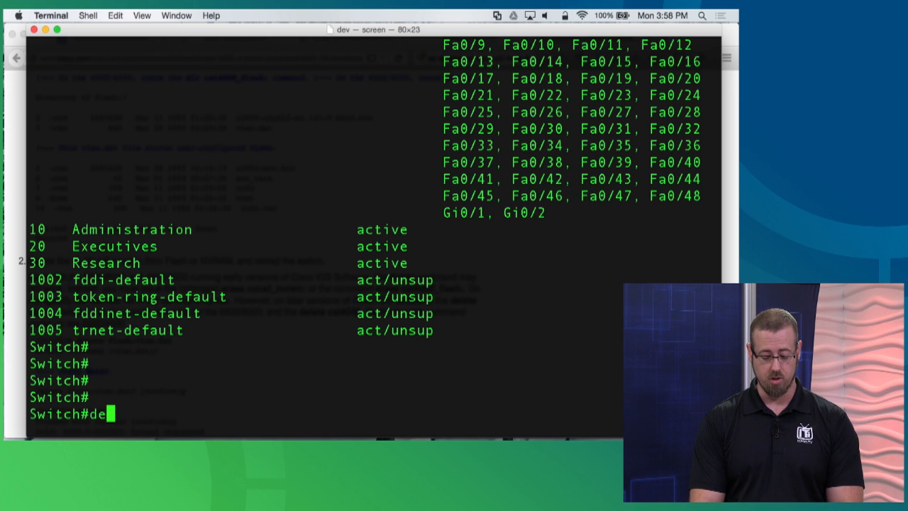
text(lete)
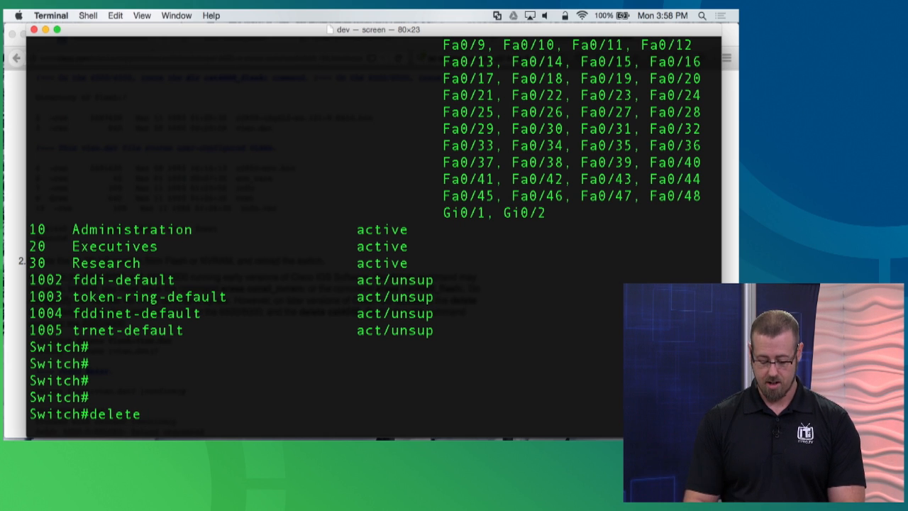
text(flash)
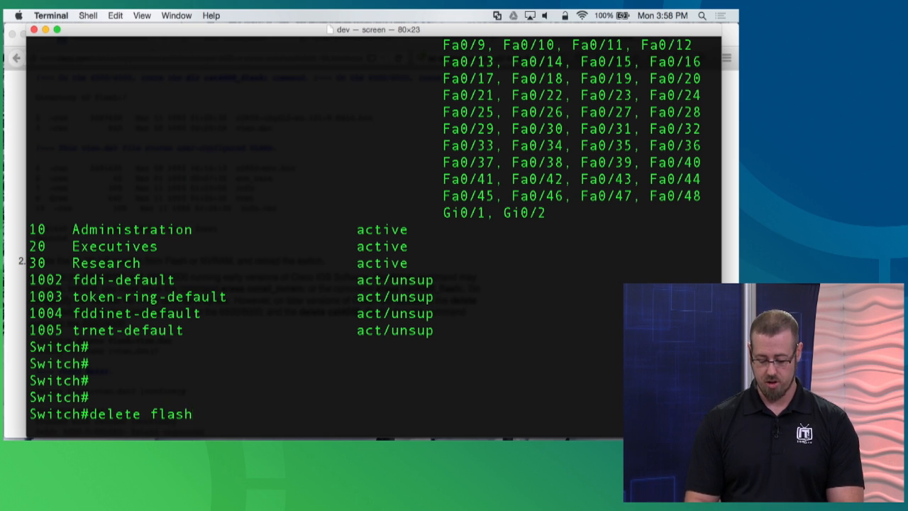
text(:vlan.d)
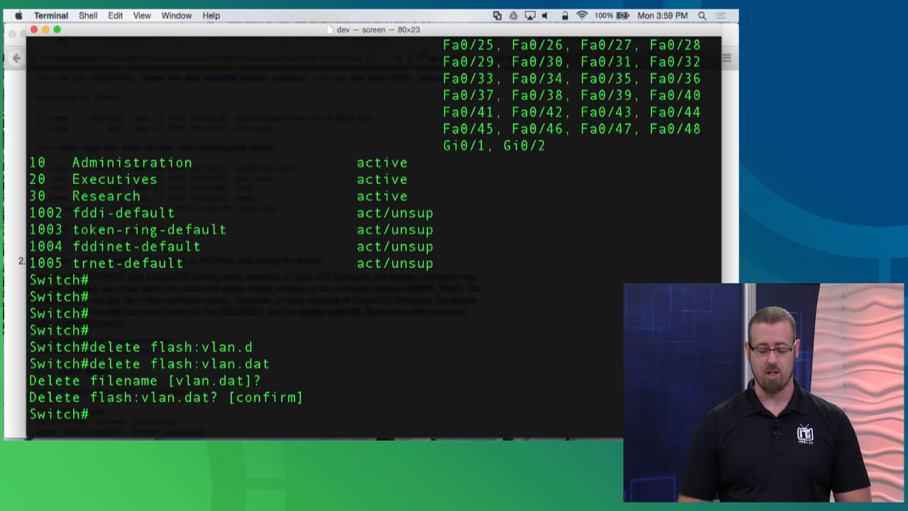
text(rela)
text(c)
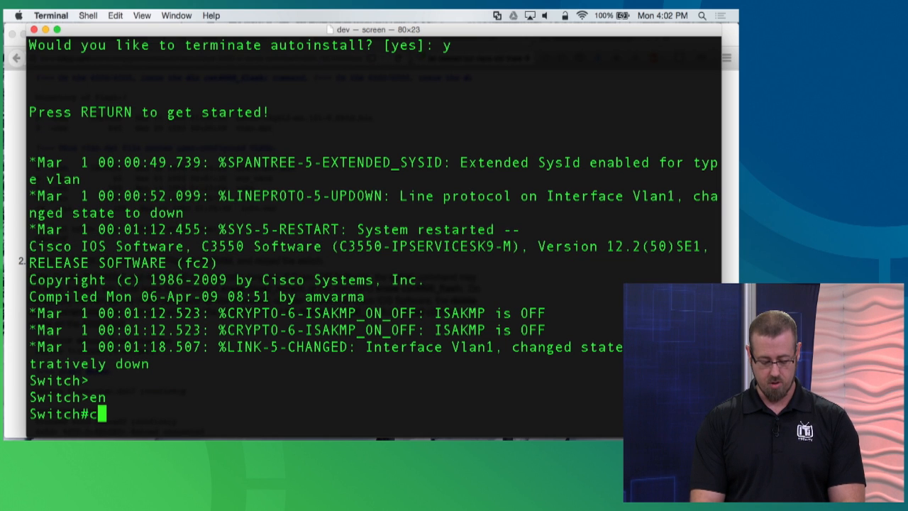
Run show vlan to confirm only default VLANs 1 and 1002–1005 remain
text(how vlan brief)
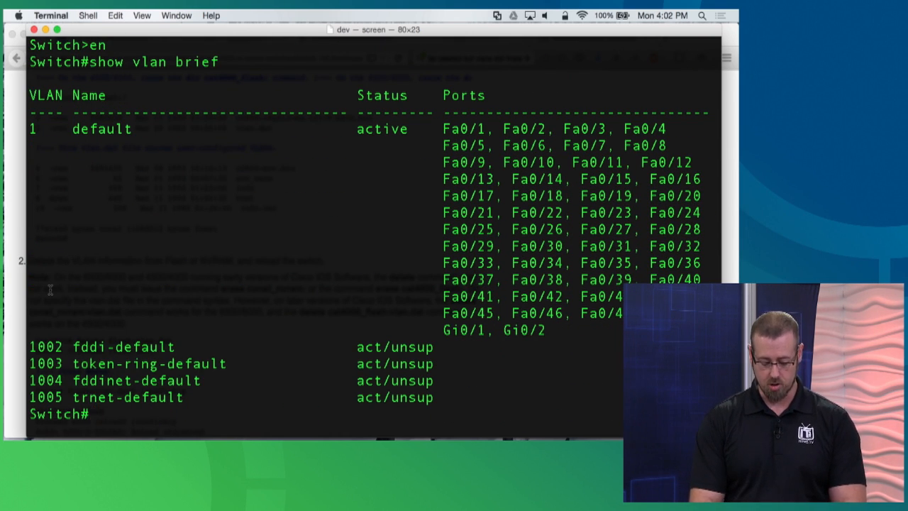
text(show vlan)
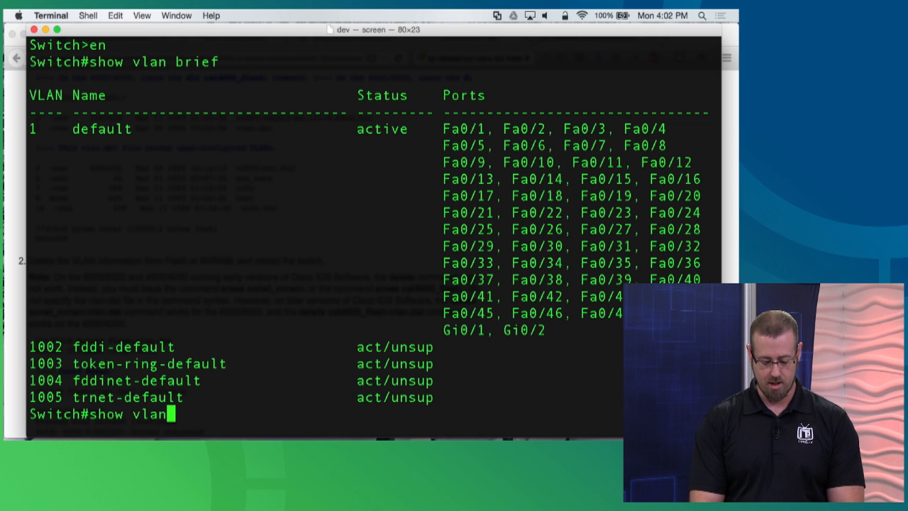
Run show int vlan1 to confirm Vlan1 is administratively down with no IP address
text(int)
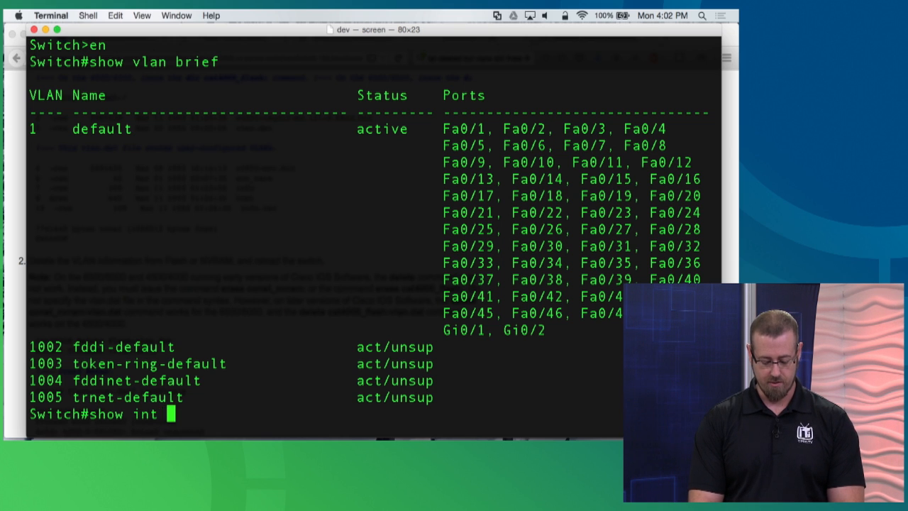
text(vlan1)
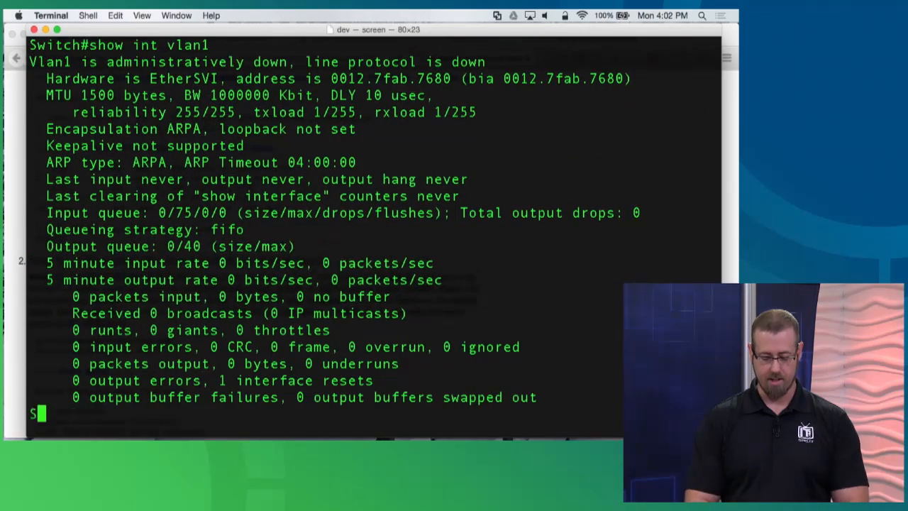